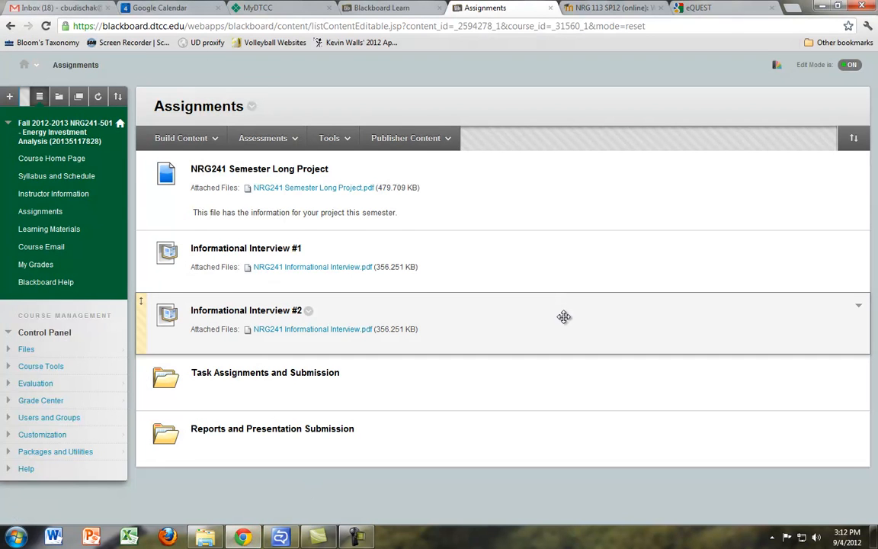
mouse_move(558, 317)
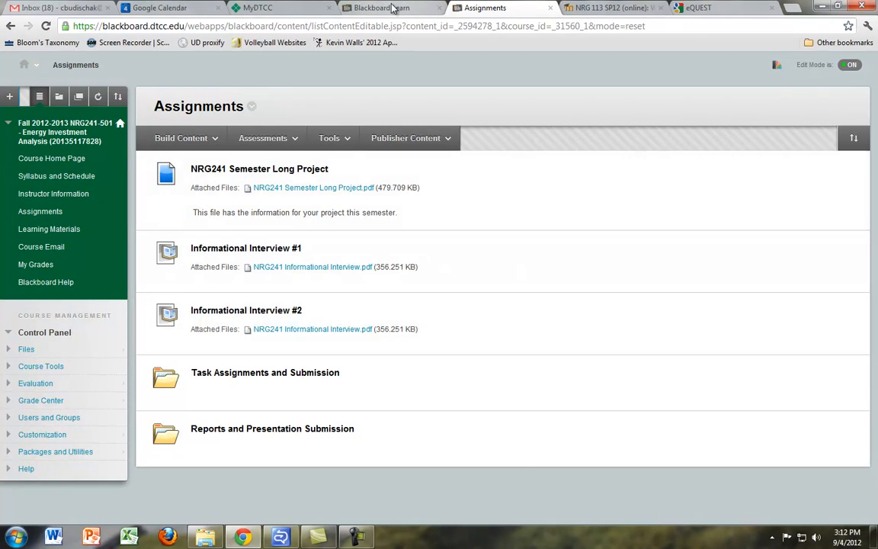
mouse_move(275, 311)
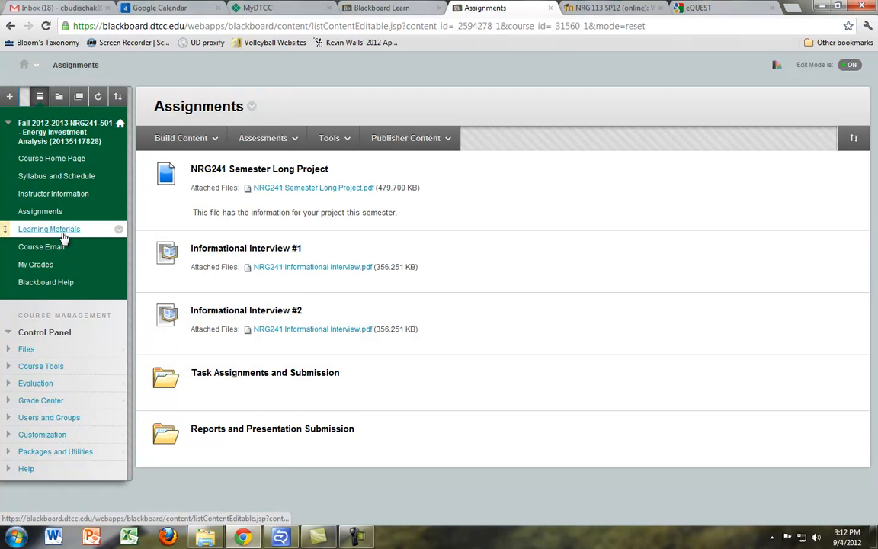
mouse_move(49, 229)
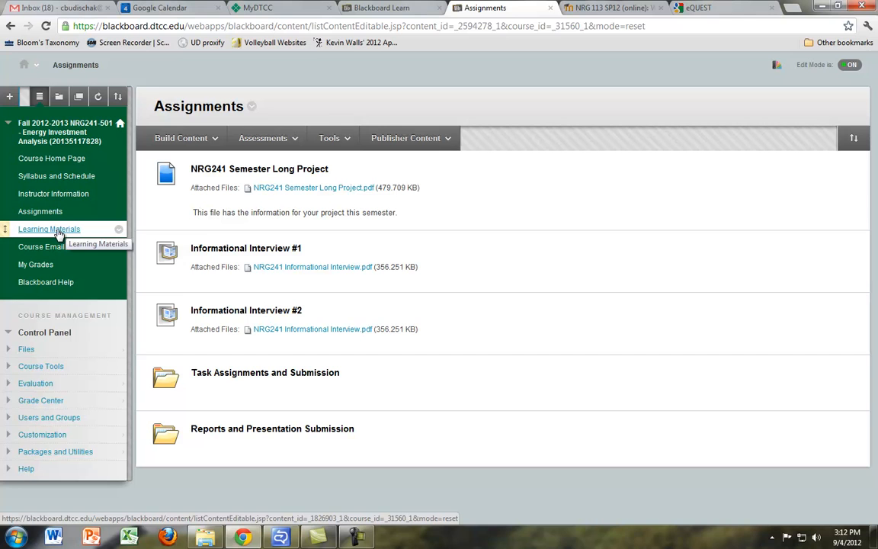
Go to the course's Learning Materials page from the left course menu.
click(49, 228)
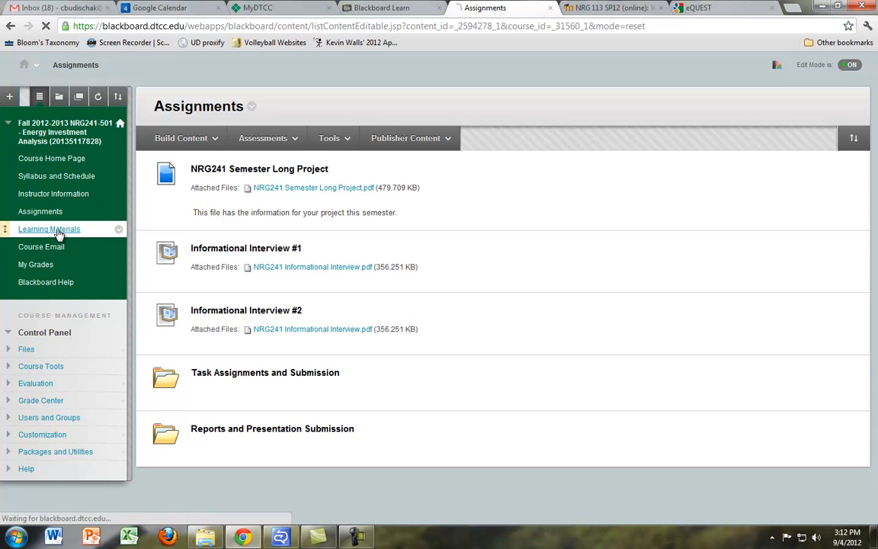
click(48, 229)
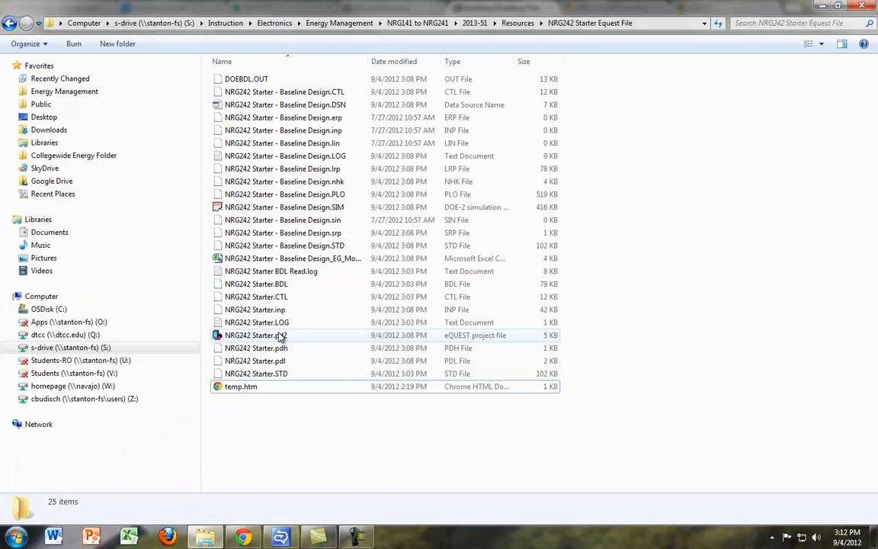
Open the NRG242 Starter.pd2 project file in eQUEST from its folder.
double_click(256, 335)
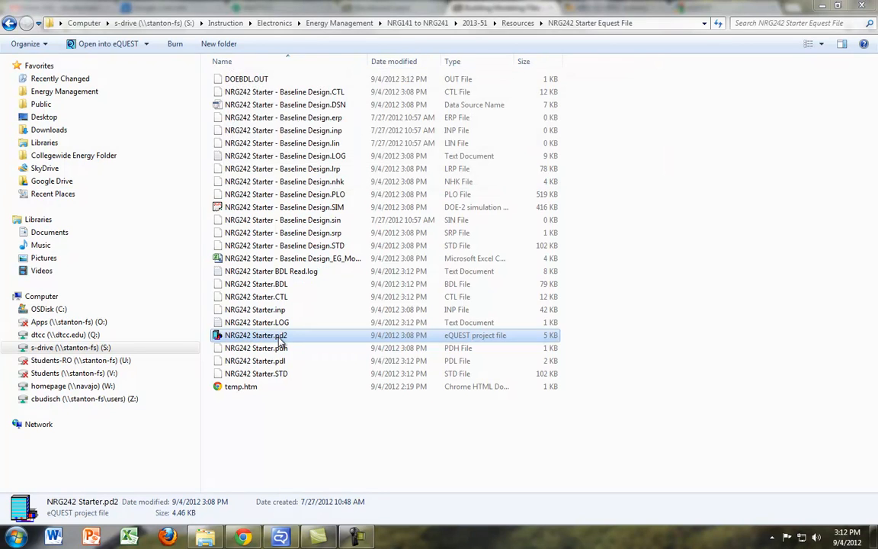
double_click(256, 336)
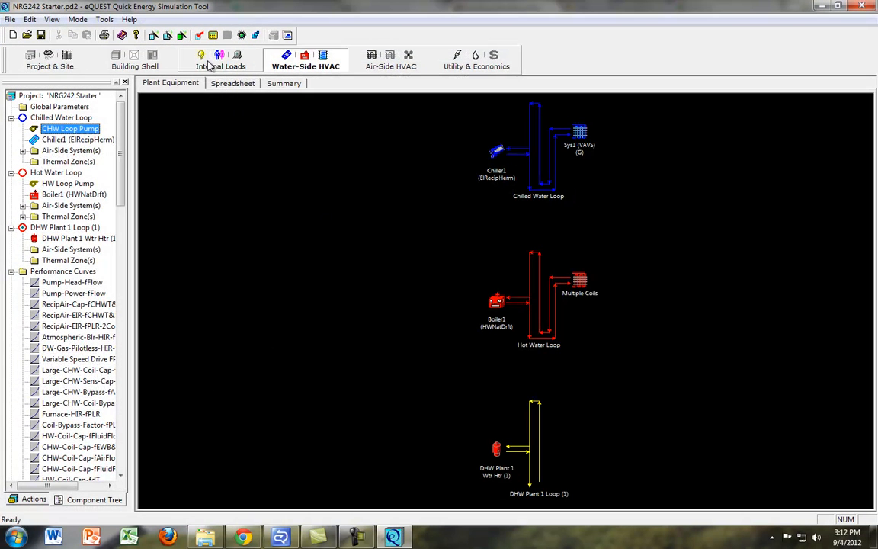
mouse_move(251, 60)
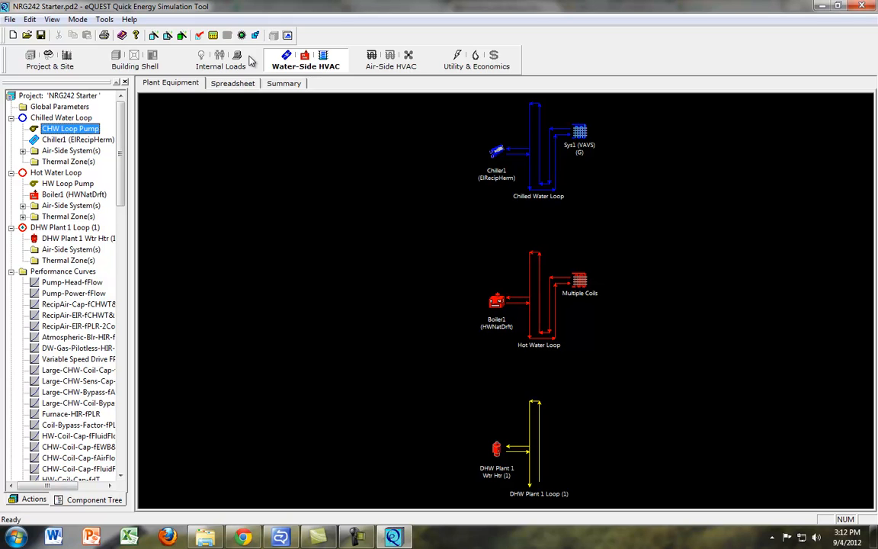
mouse_move(319, 61)
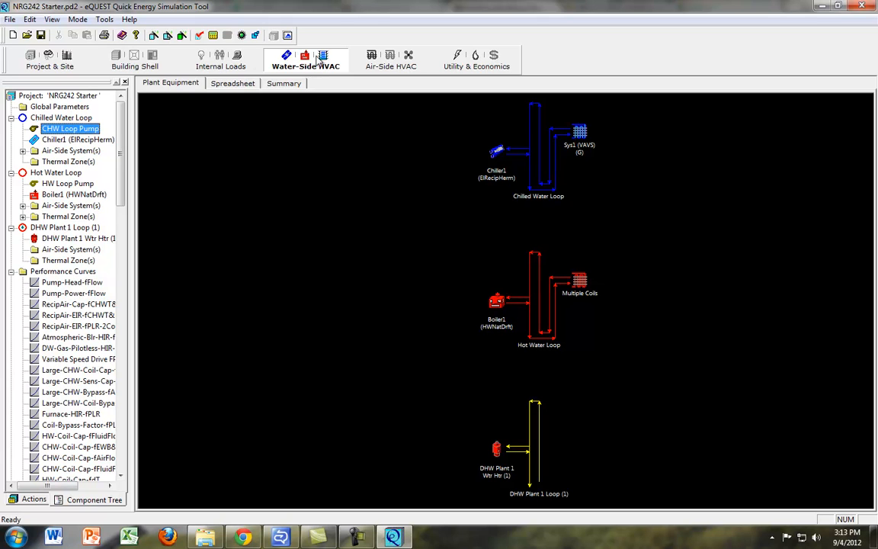
mouse_move(85, 150)
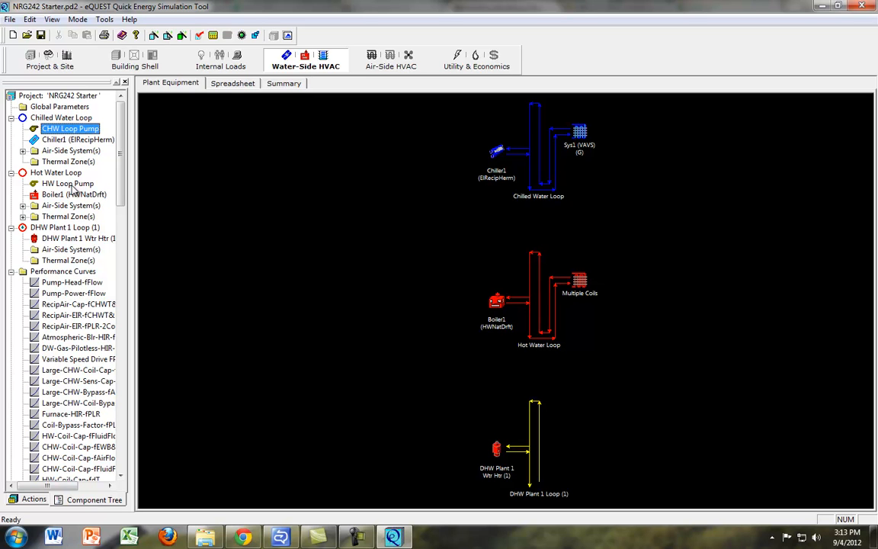
mouse_move(53, 140)
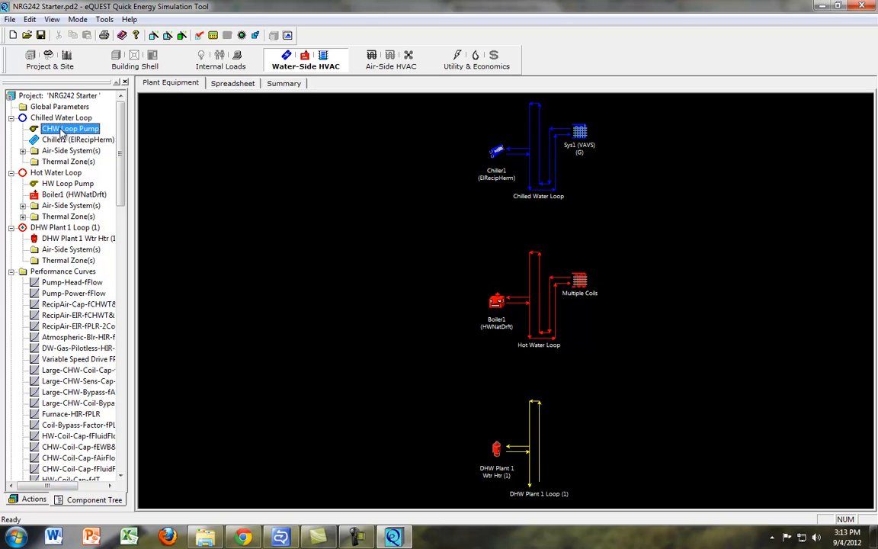
double_click(70, 128)
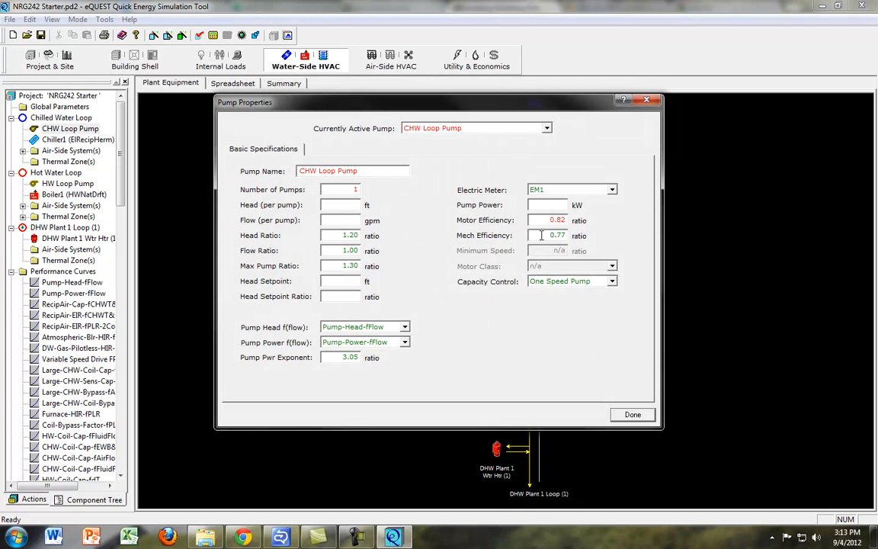
mouse_move(547, 234)
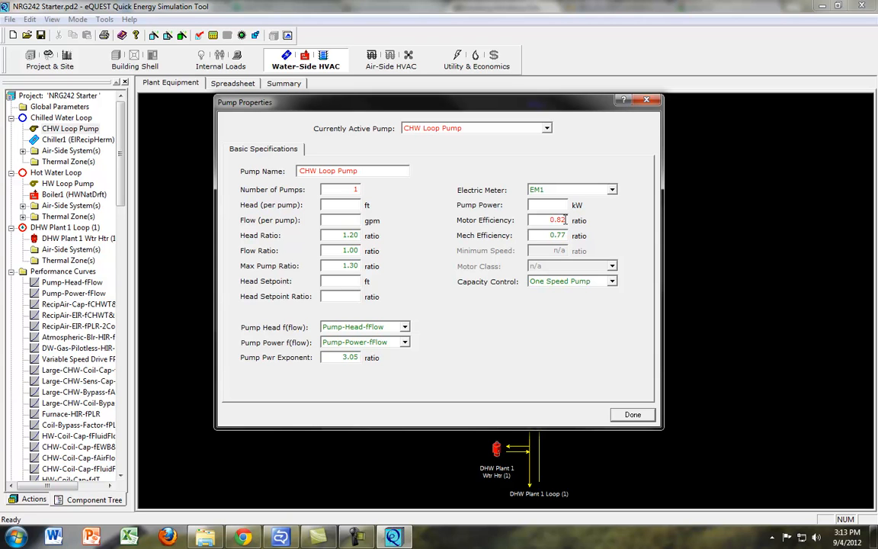
mouse_move(491, 235)
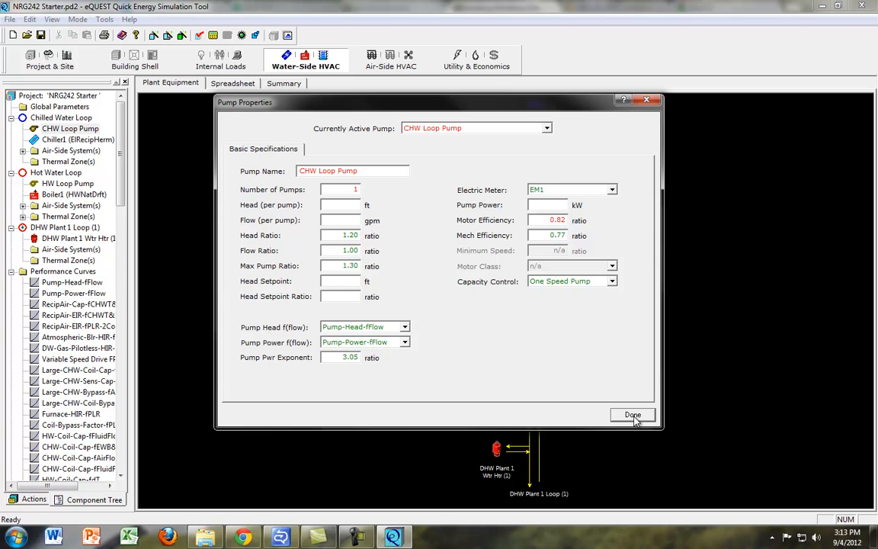
click(632, 415)
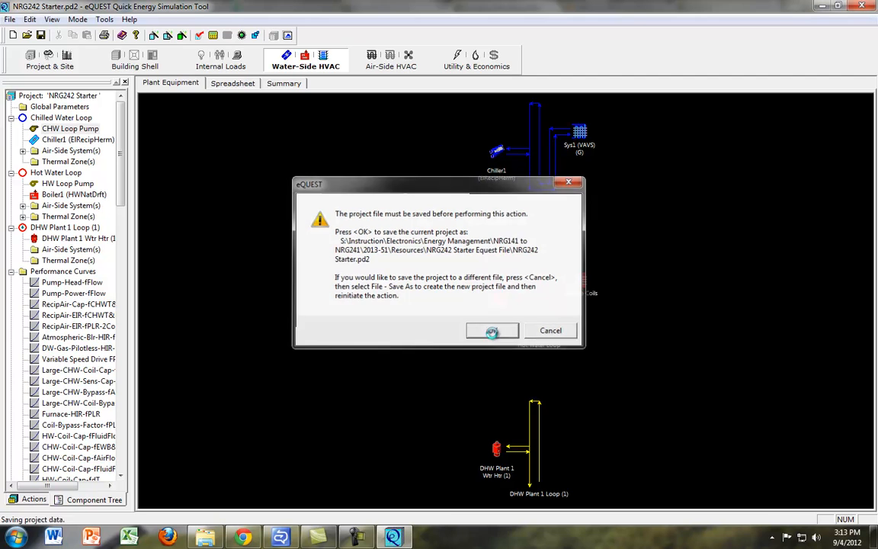
Save and simulate, then display the BEPU Building Utility Performance report in the output viewer.
click(491, 329)
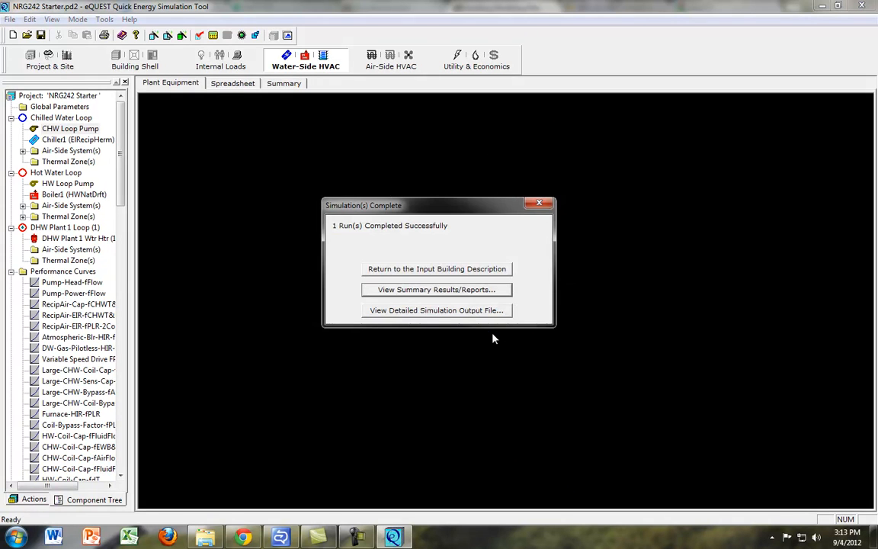
click(436, 289)
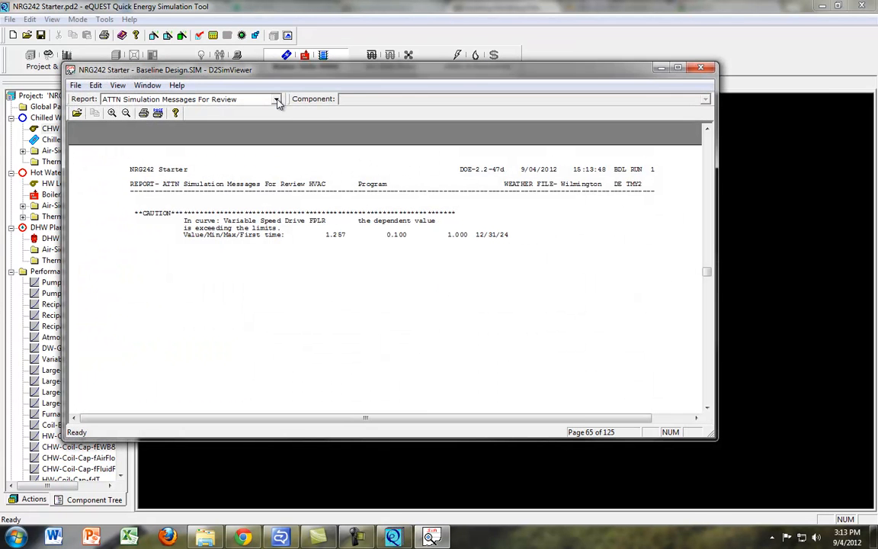
click(278, 99)
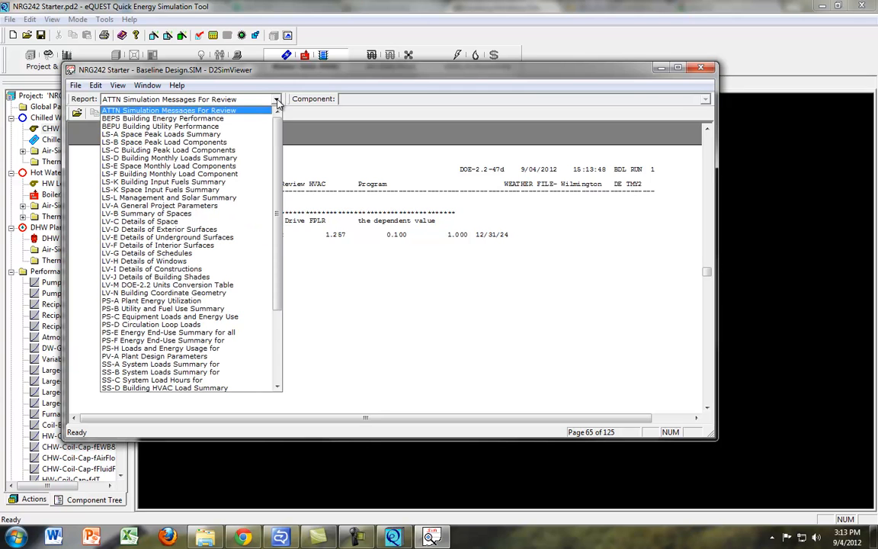
click(160, 125)
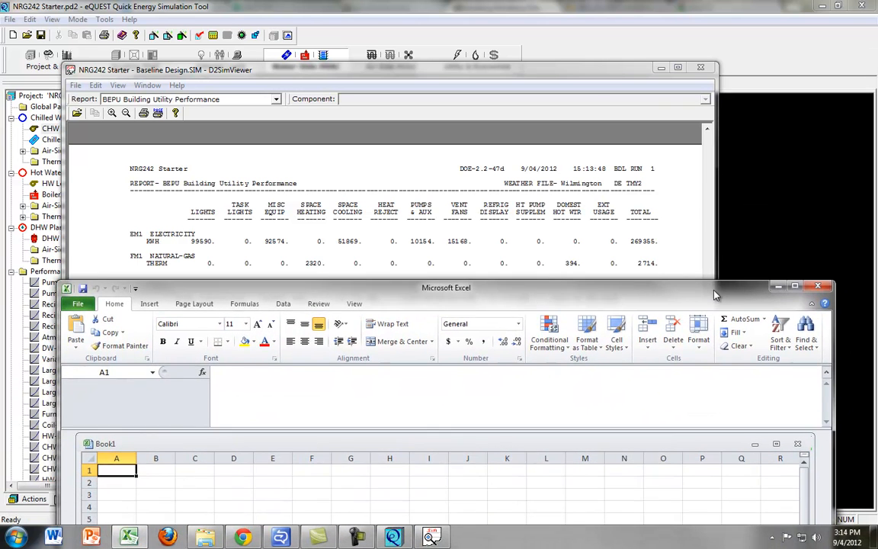
Enter kwh and therm headings with totals 269,355 and 2714 beneath them.
click(155, 469)
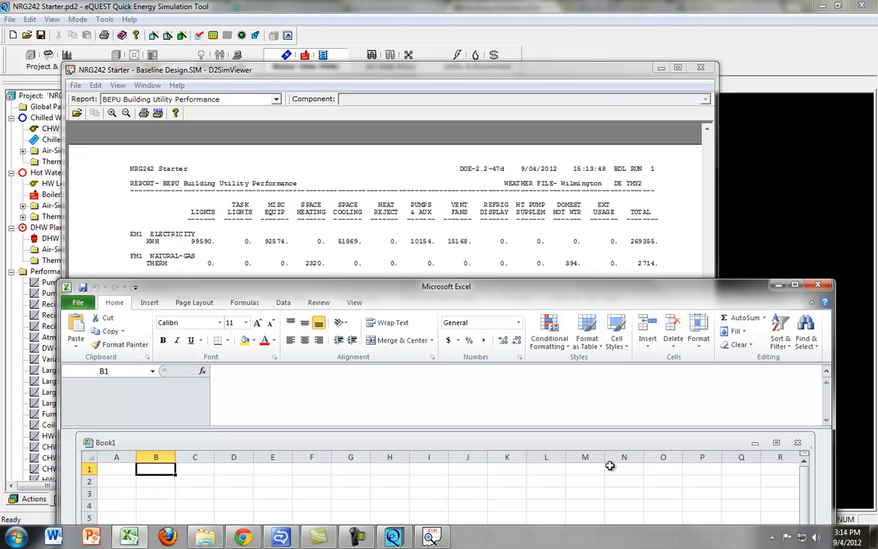
text(kwh)
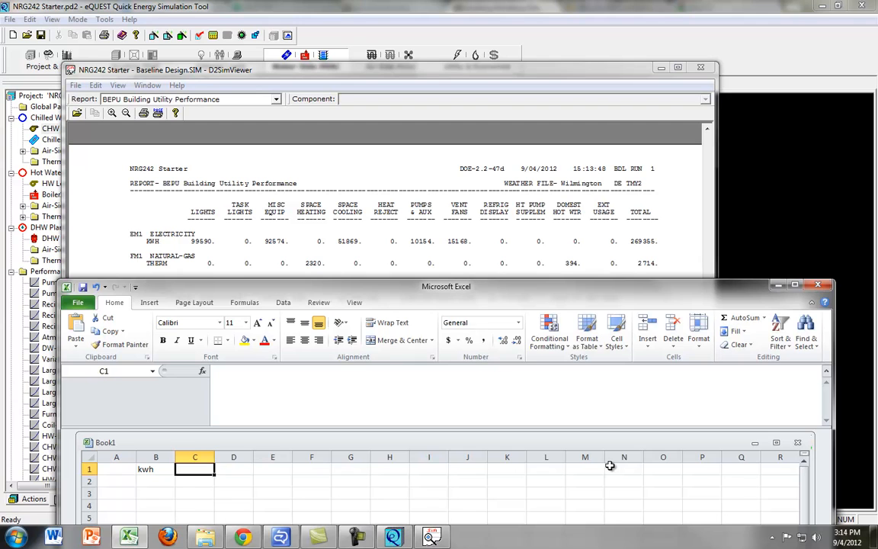
text(therm)
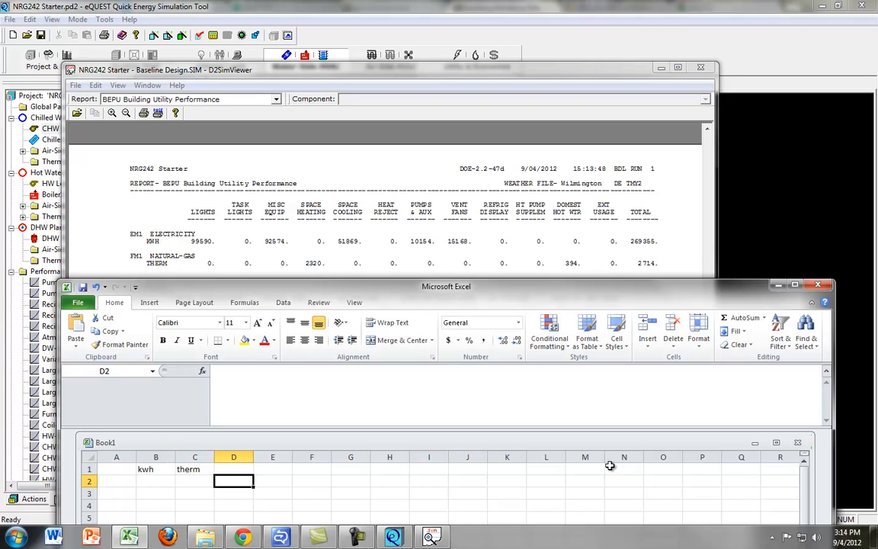
text(269,355)
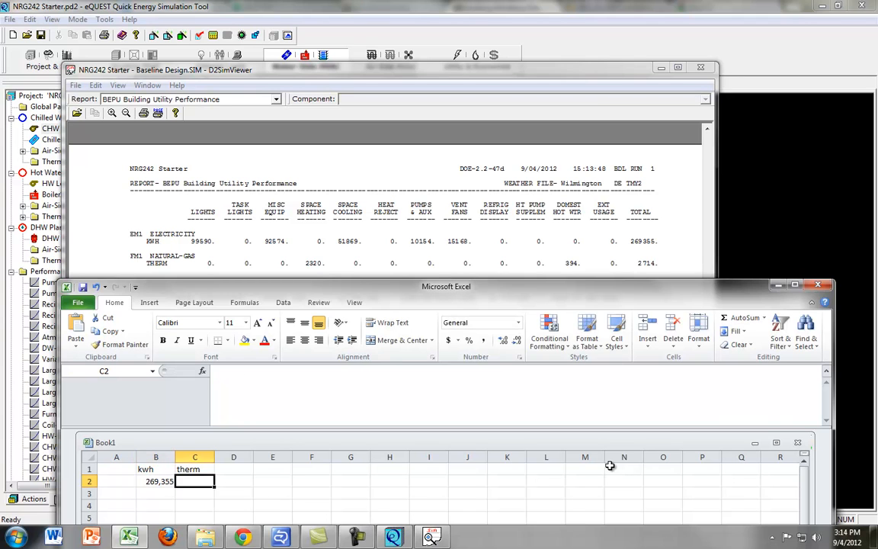
text(2714)
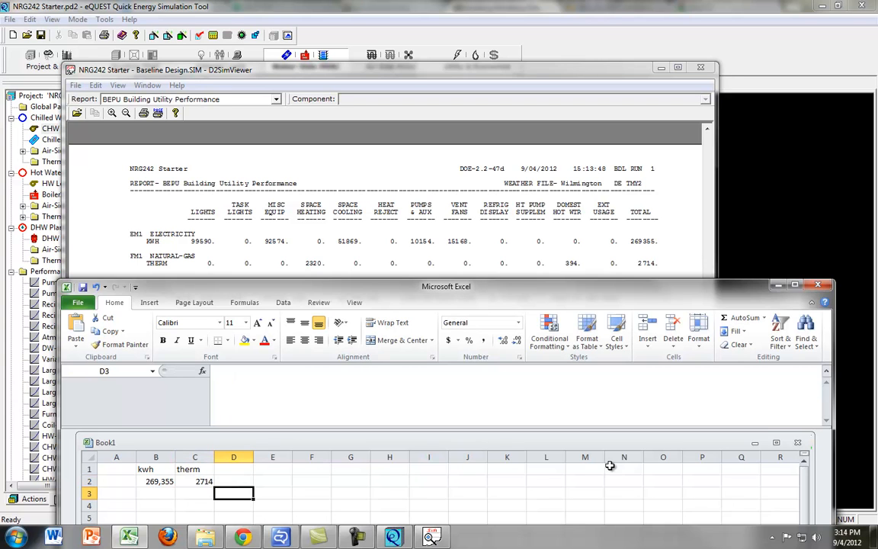
mouse_move(445, 253)
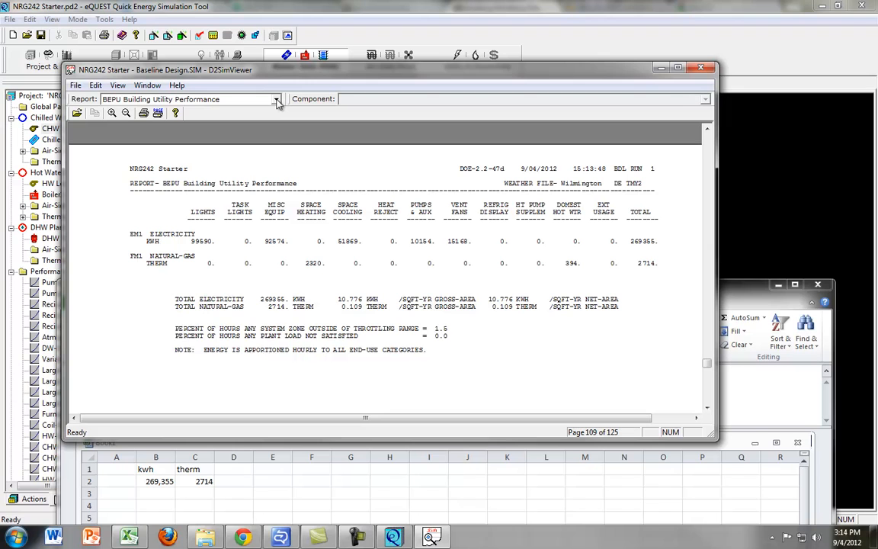
Display the PV-A Plant Design Parameters report with the circulation loop and pump details.
click(278, 99)
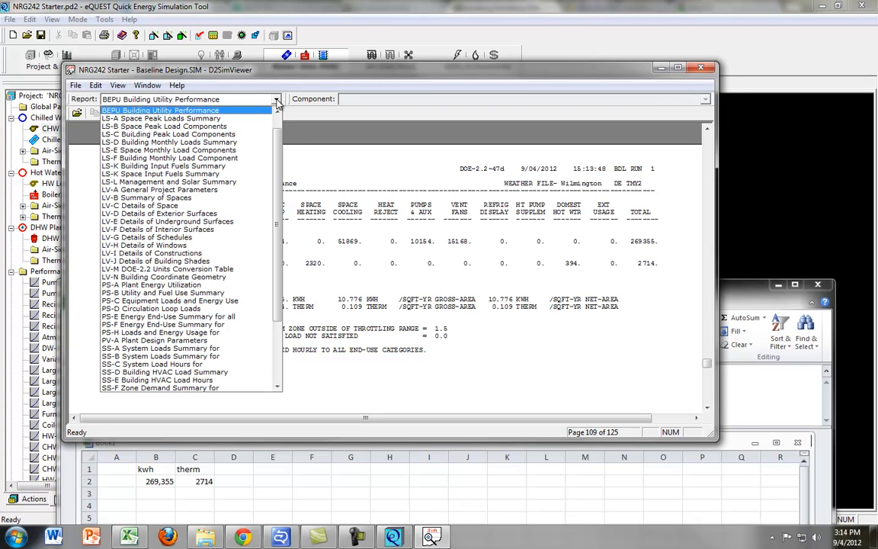
mouse_move(279, 156)
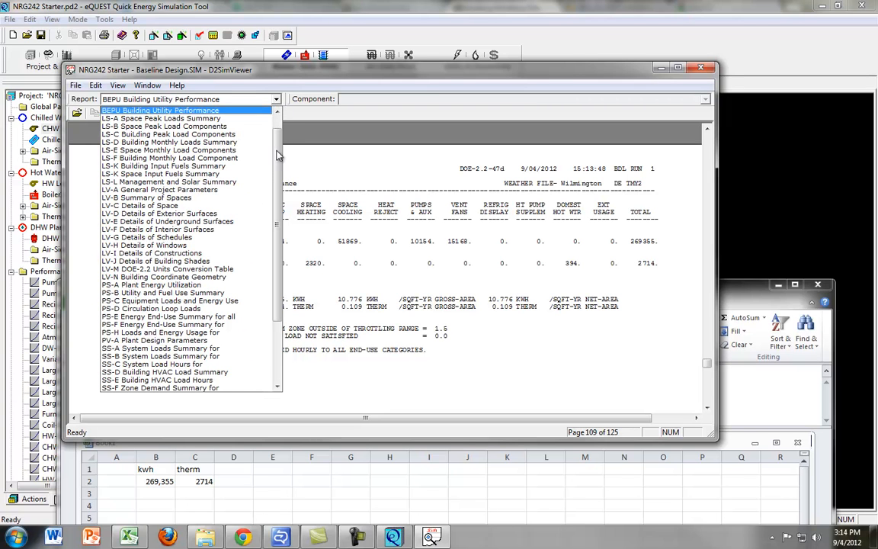
click(160, 348)
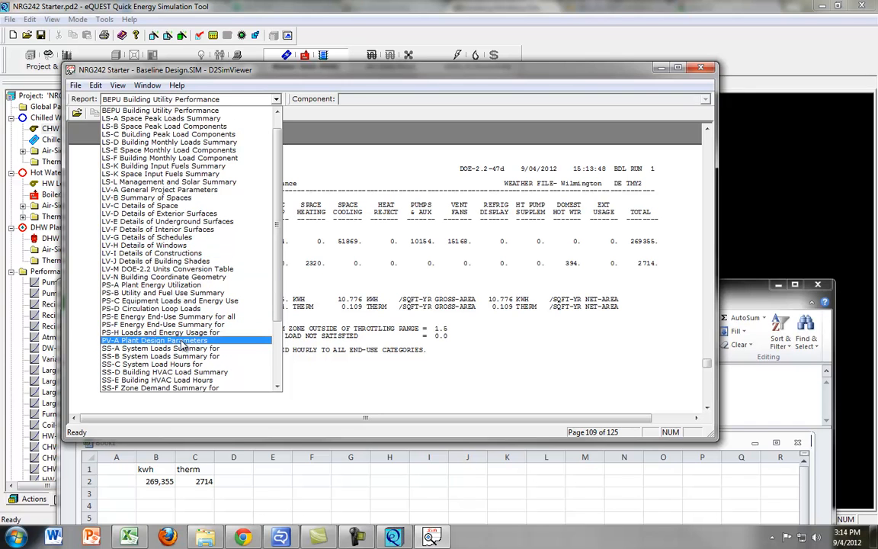
click(156, 340)
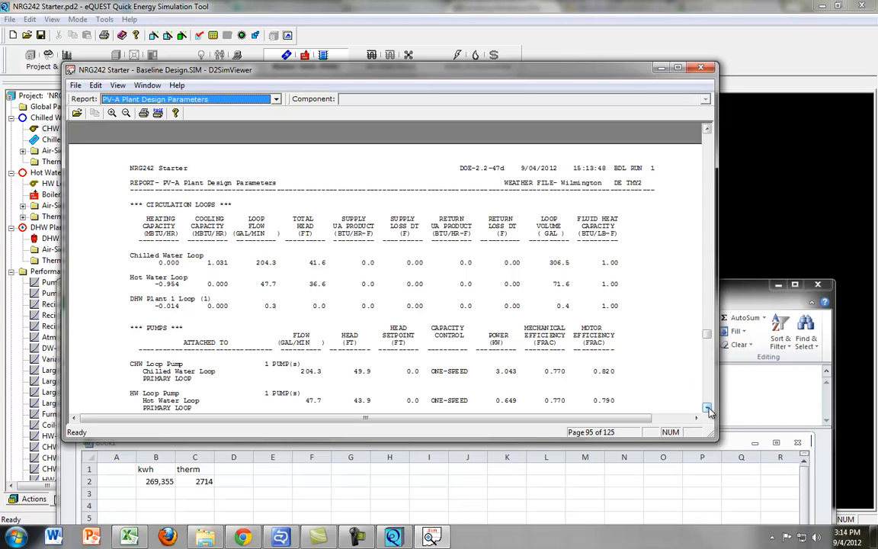
Select the CHW Loop Pump to raise its motor efficiency above 0.820.
click(708, 409)
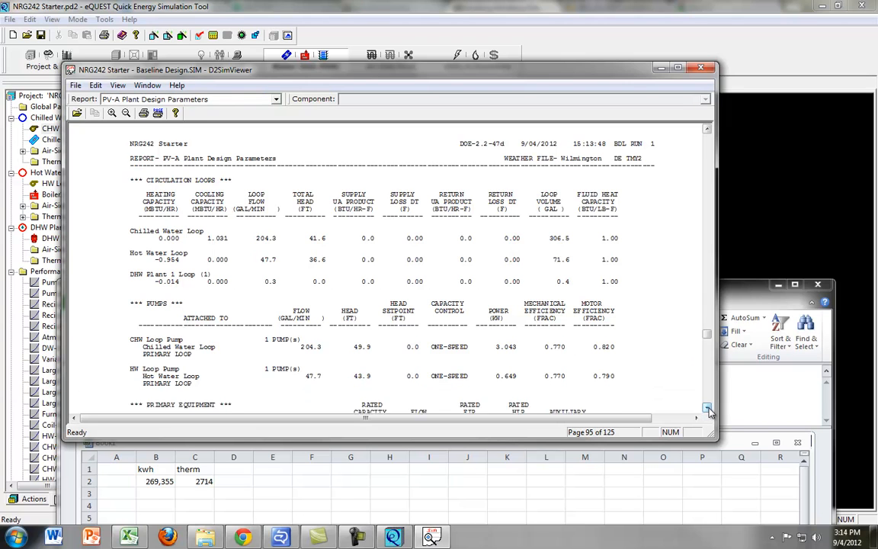
click(707, 409)
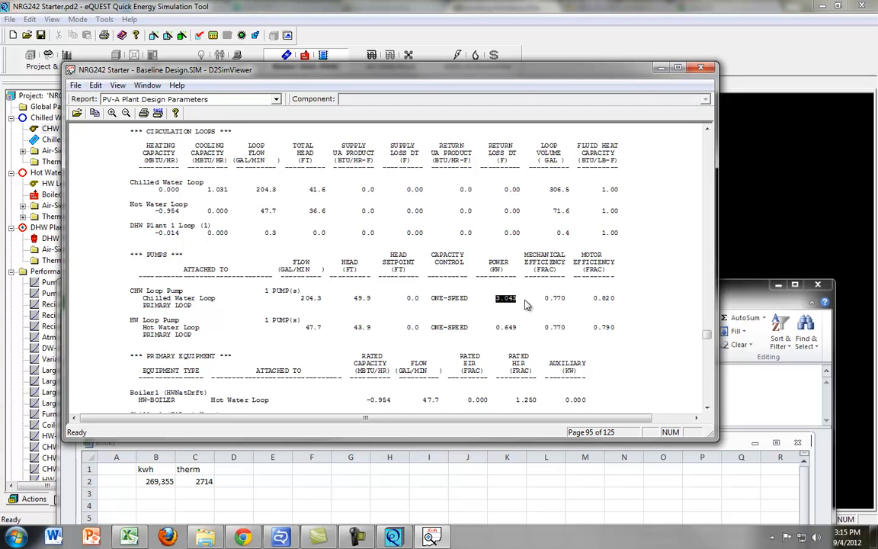
mouse_move(495, 311)
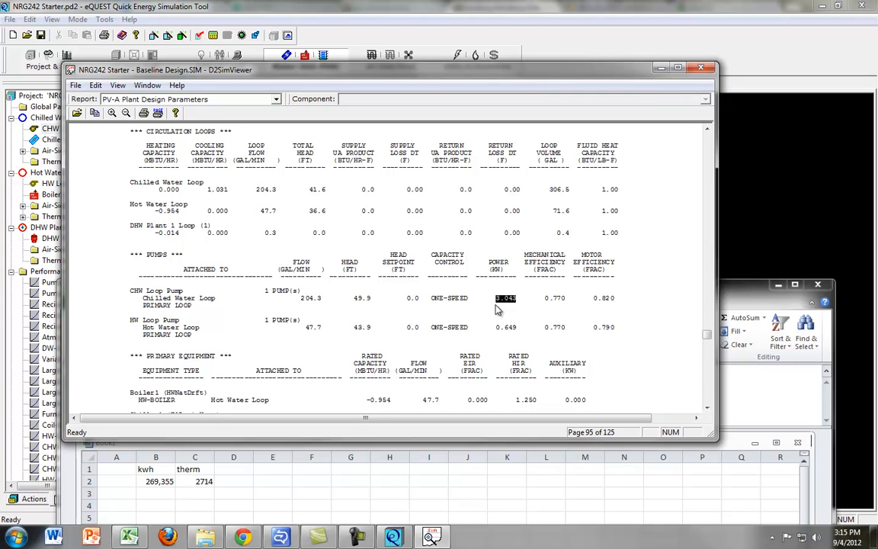
mouse_move(609, 297)
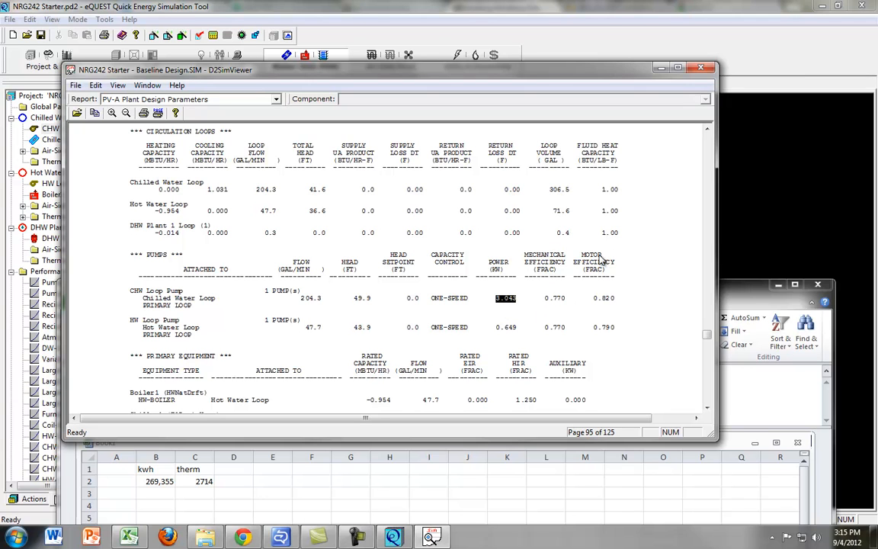
mouse_move(317, 290)
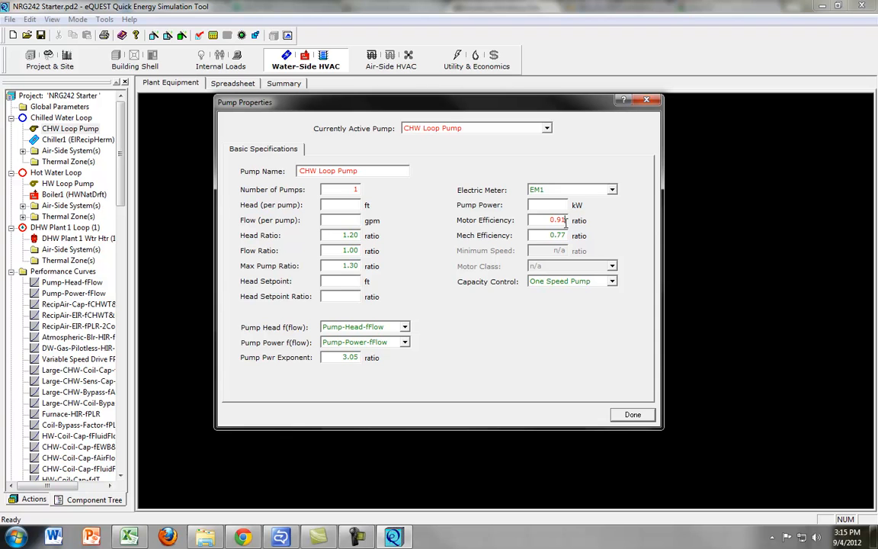
Re-run the simulation with the raised pump efficiency, saving the project when prompted.
click(631, 415)
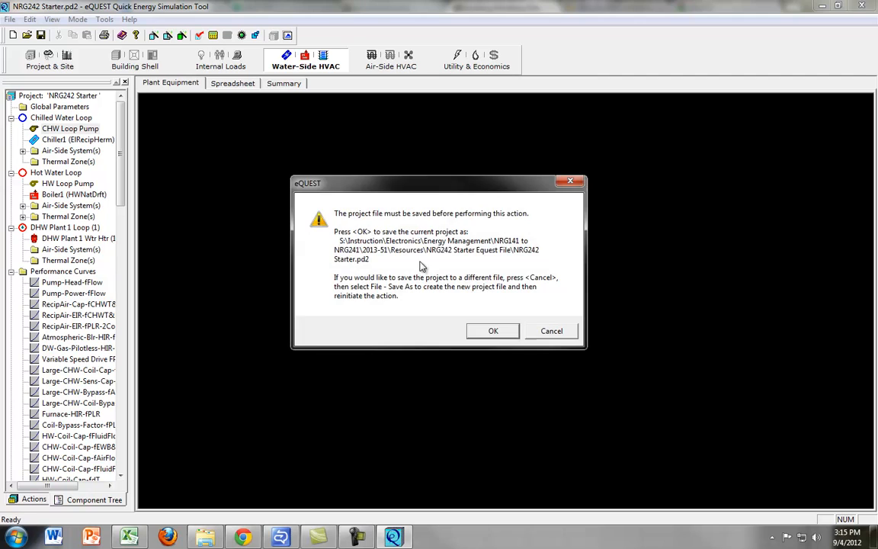
click(493, 329)
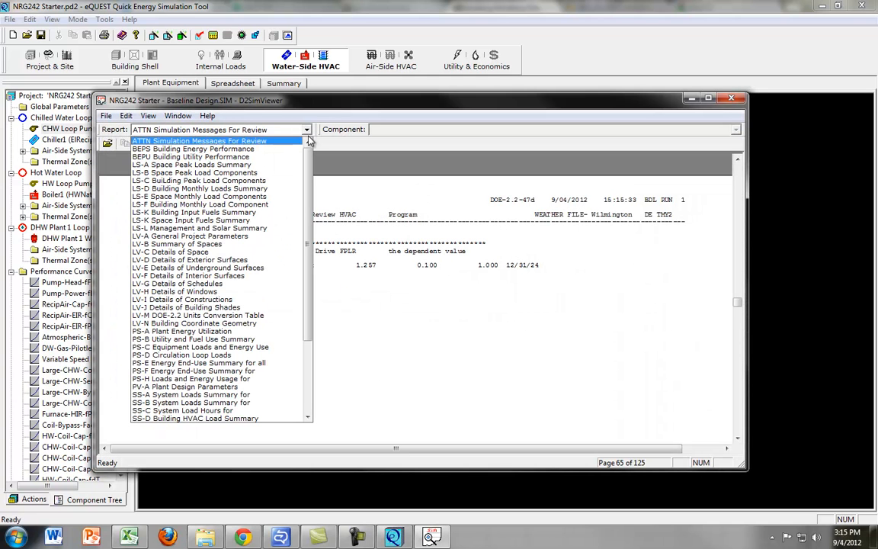
Display the re-run PV-A report showing the CHW Loop Pump at 2.742 kW and 0.910 motor efficiency.
click(184, 388)
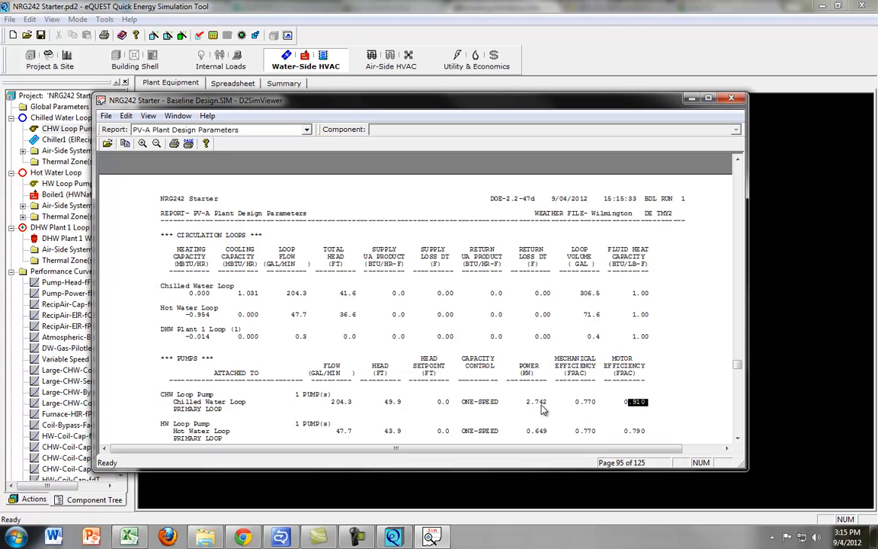
mouse_move(531, 407)
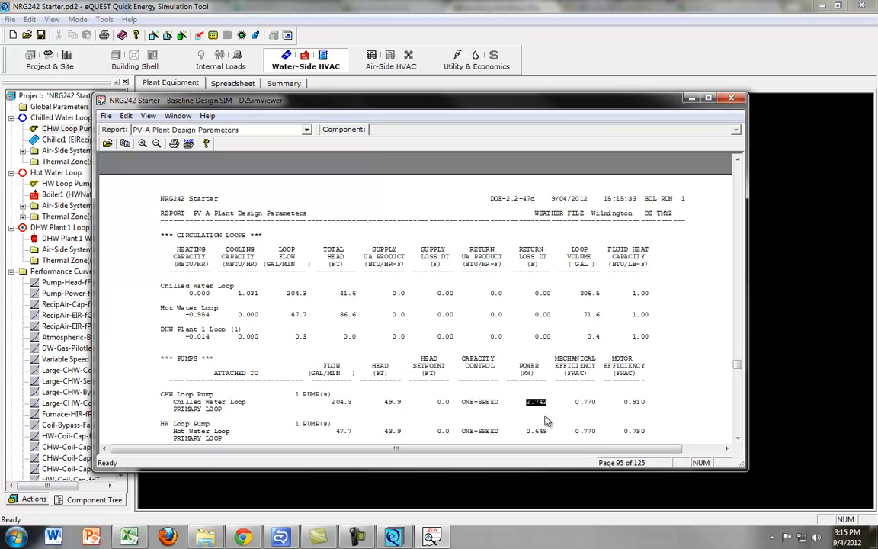
mouse_move(638, 383)
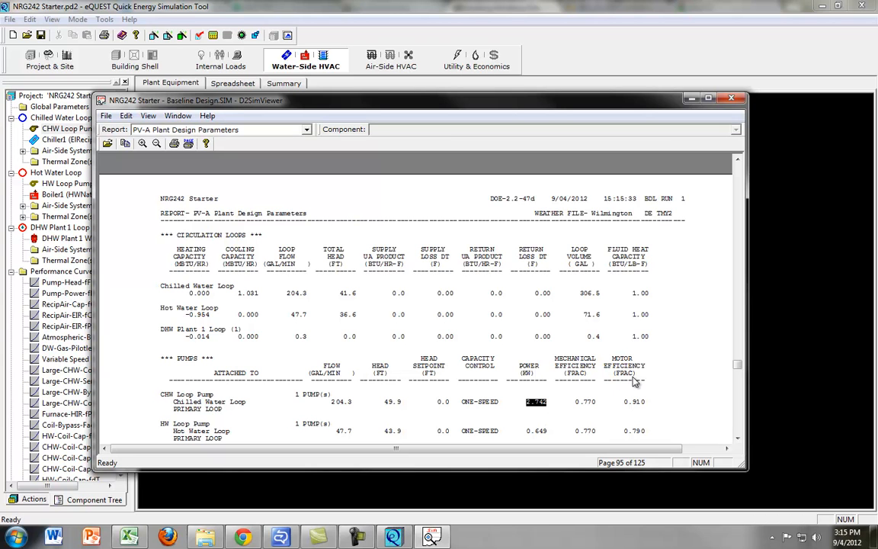
mouse_move(630, 396)
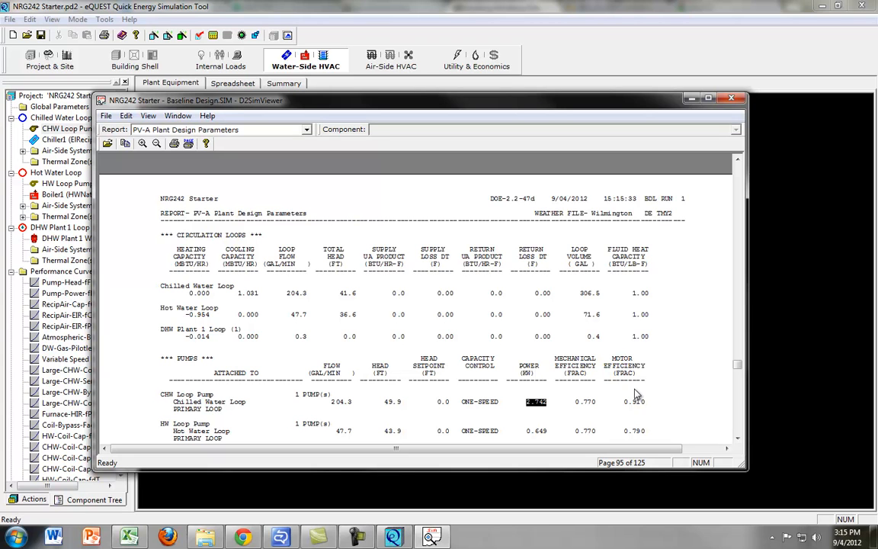
mouse_move(534, 383)
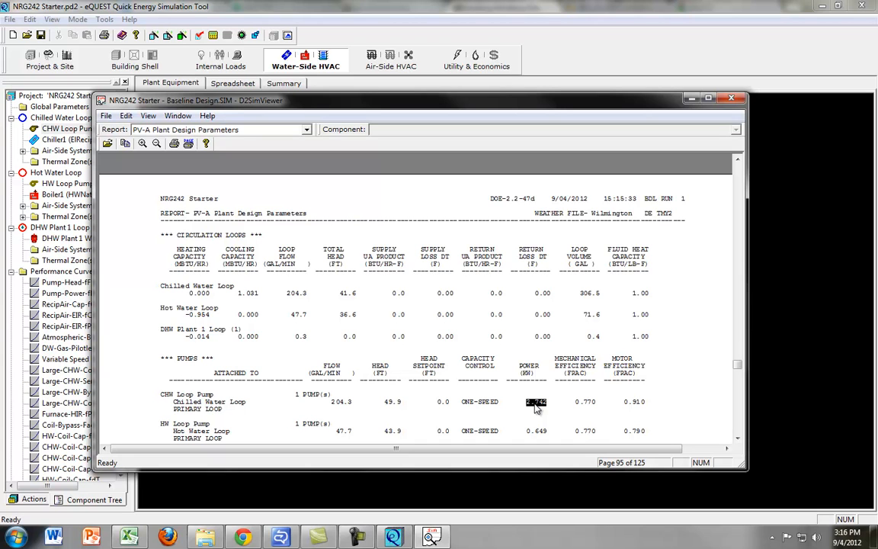
mouse_move(366, 93)
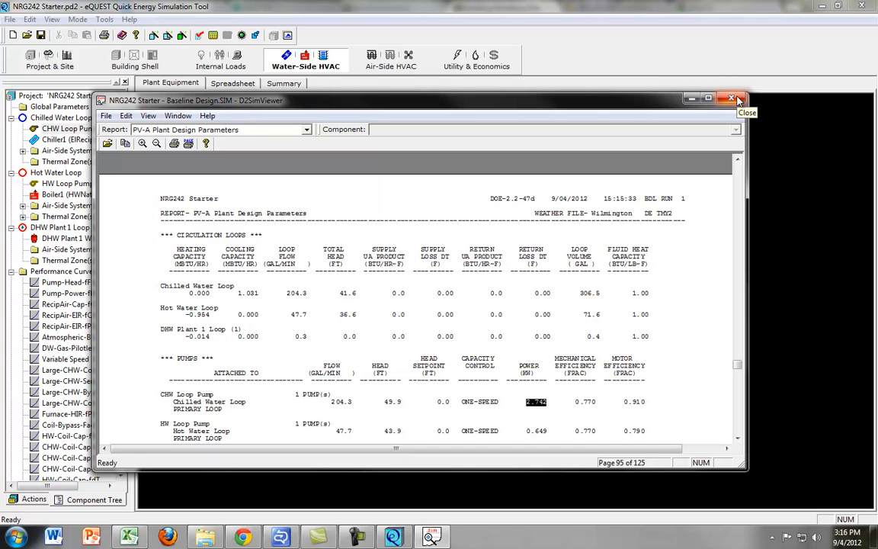
Enter the new totals 268,528 kwh and 2714 therm in the row beneath the originals.
click(305, 128)
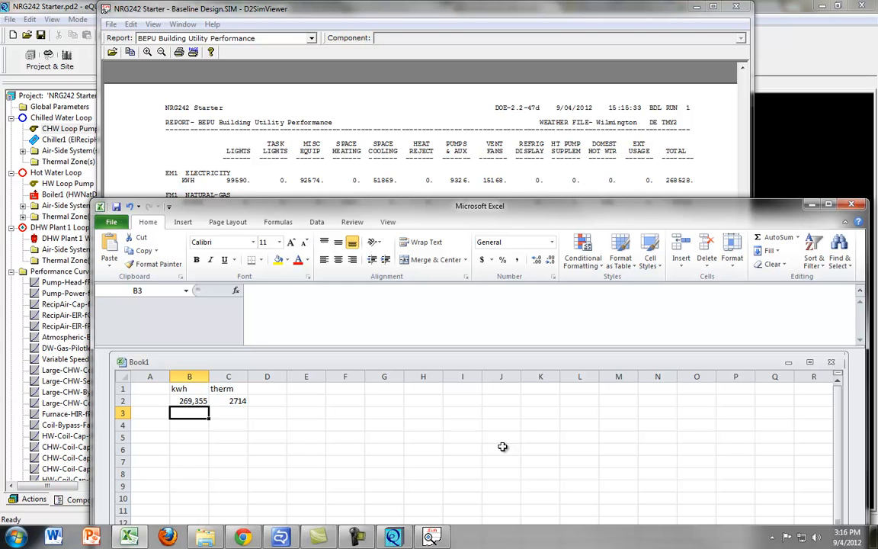
text(268)
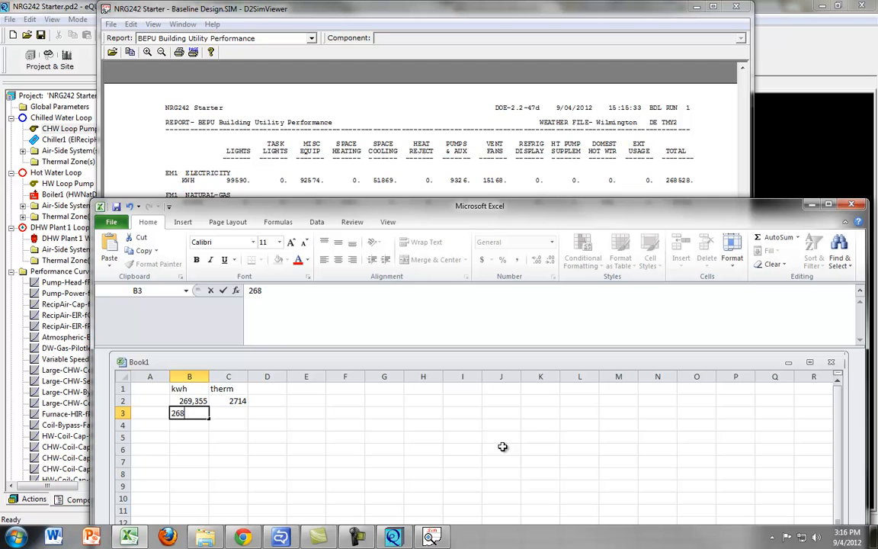
text(,528)
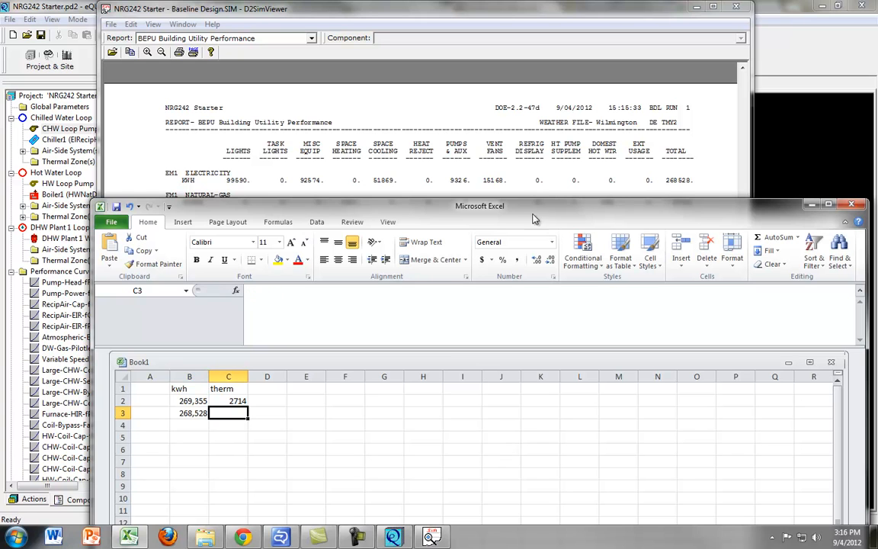
text(2714)
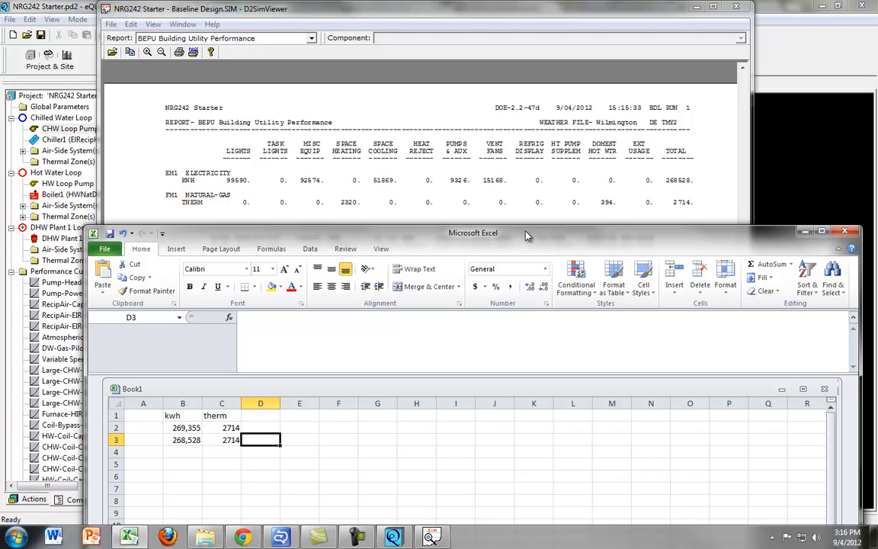
mouse_move(235, 494)
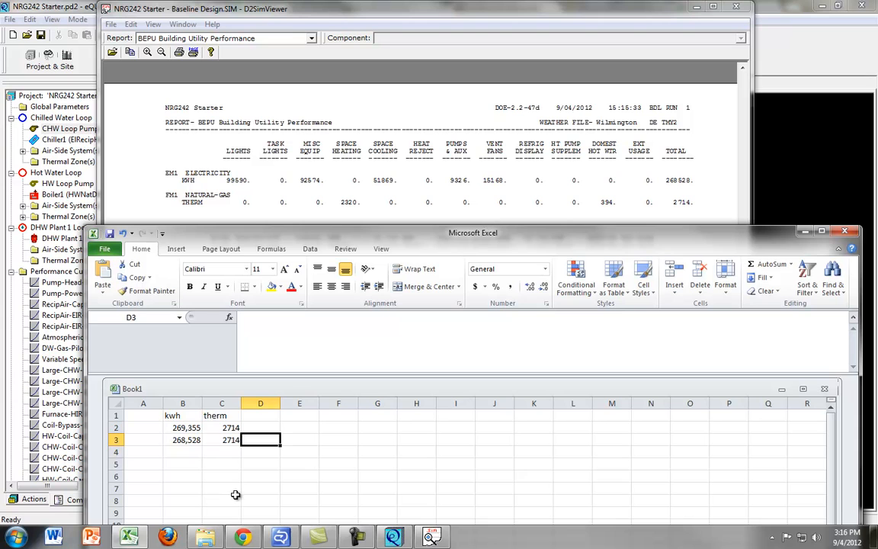
mouse_move(344, 469)
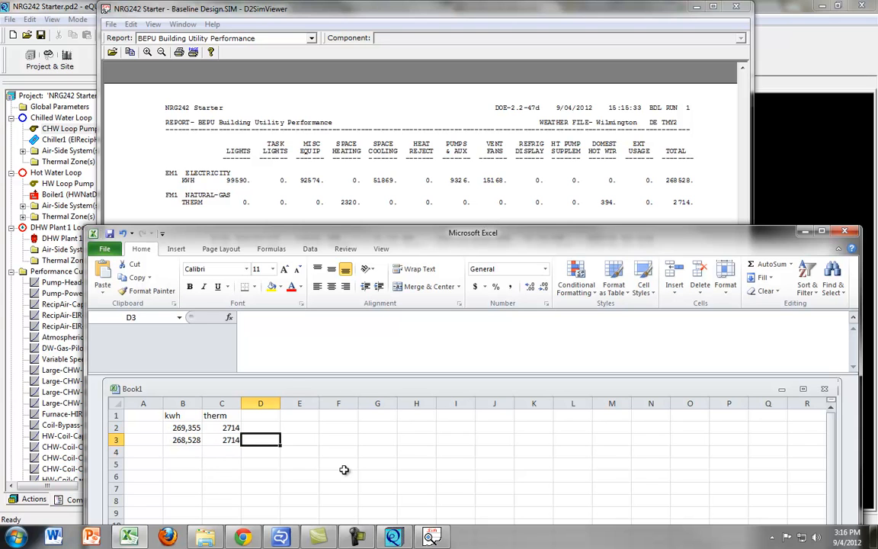